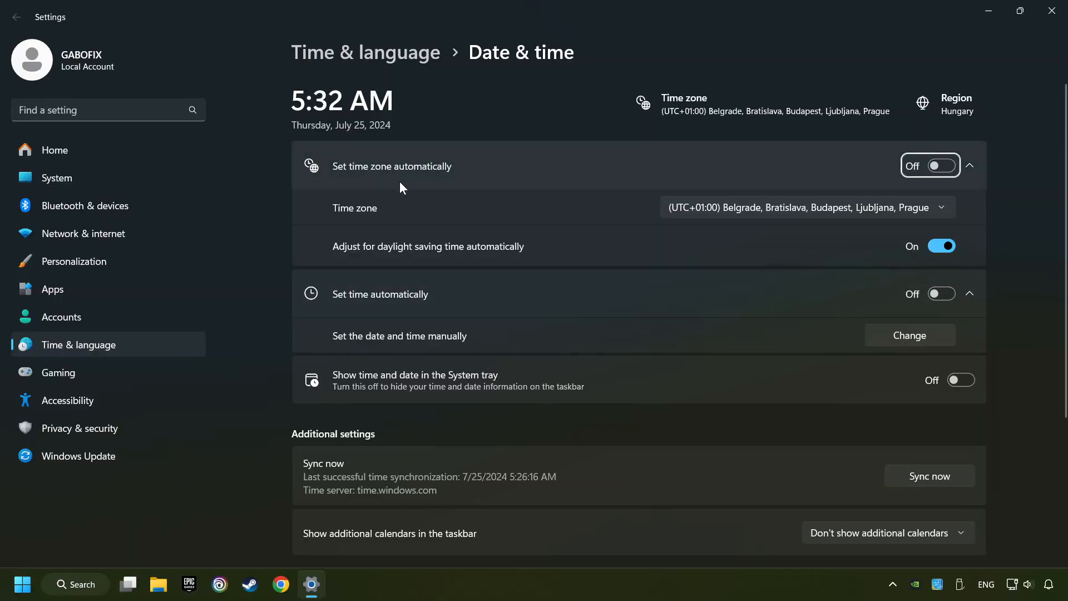
# Turn on automatic time zone and automatic time, sync the clock now, and close Settings.
pyautogui.click(941, 165)
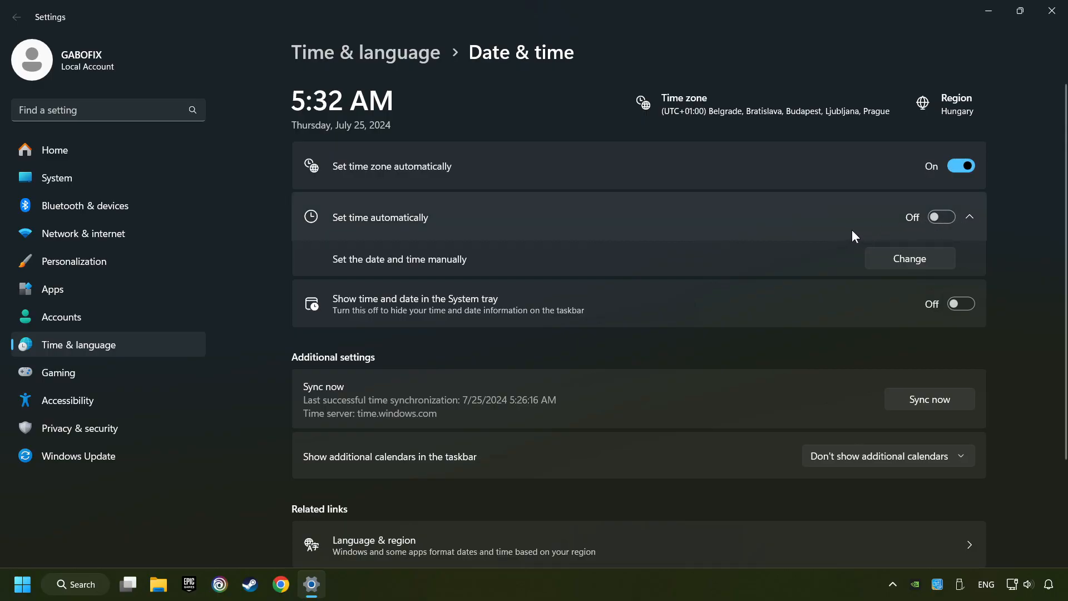
pyautogui.click(941, 215)
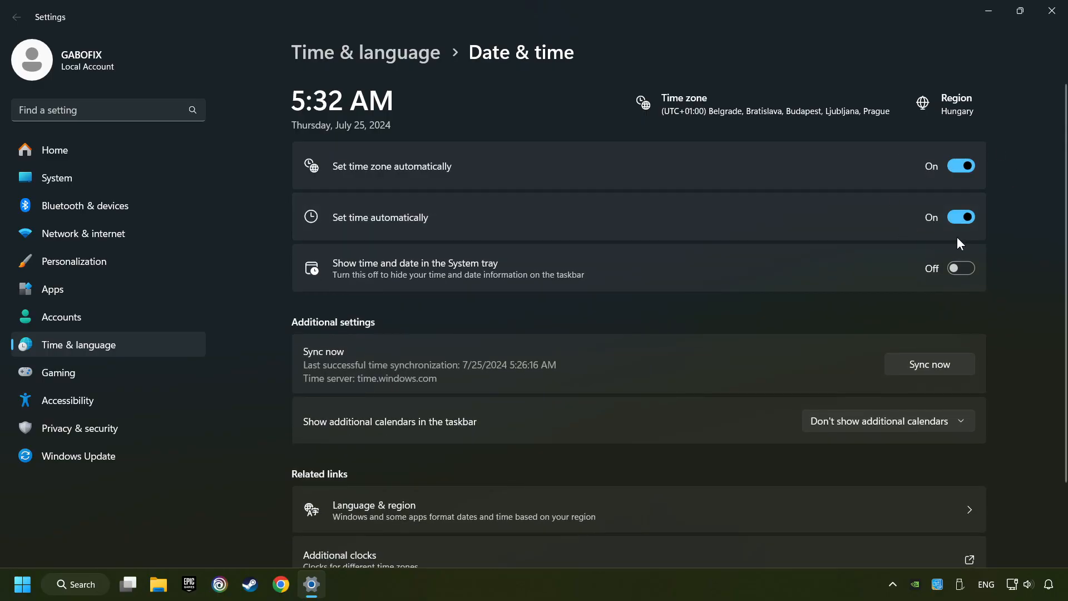
pyautogui.moveTo(921, 383)
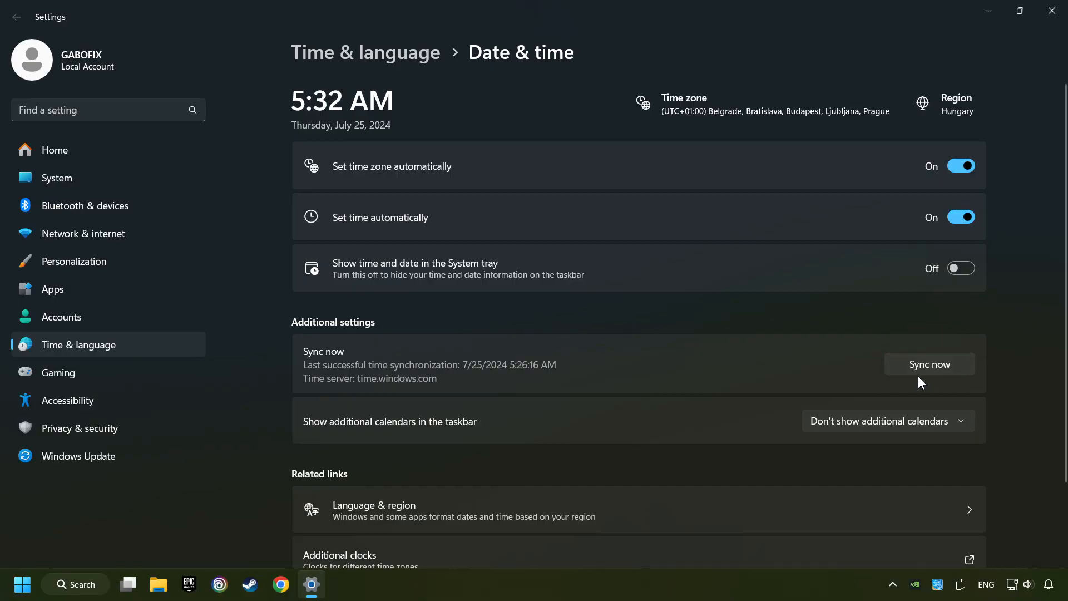
pyautogui.click(929, 364)
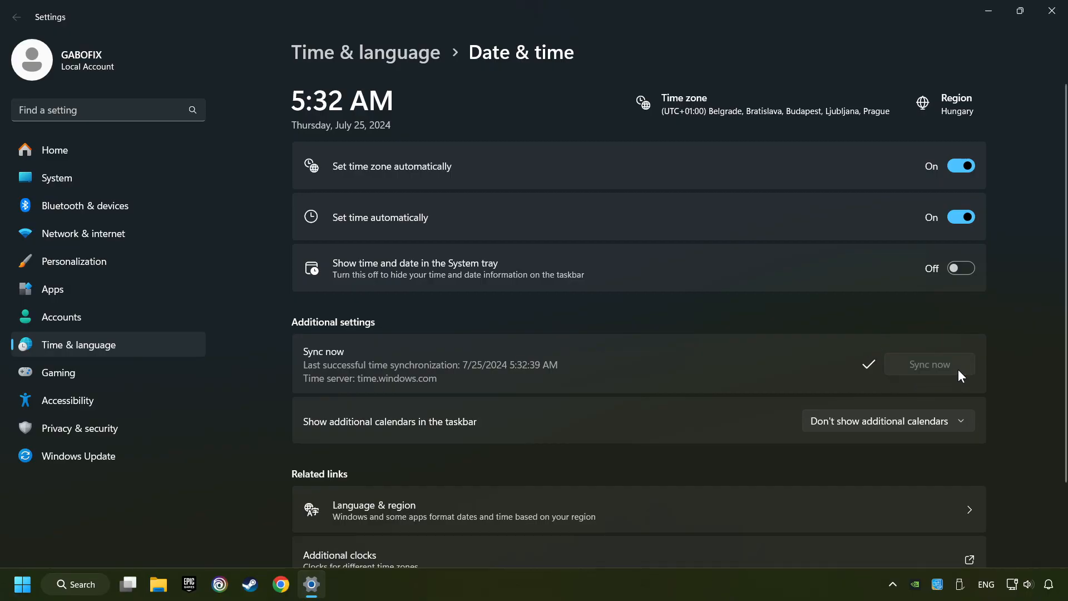
pyautogui.moveTo(1050, 10)
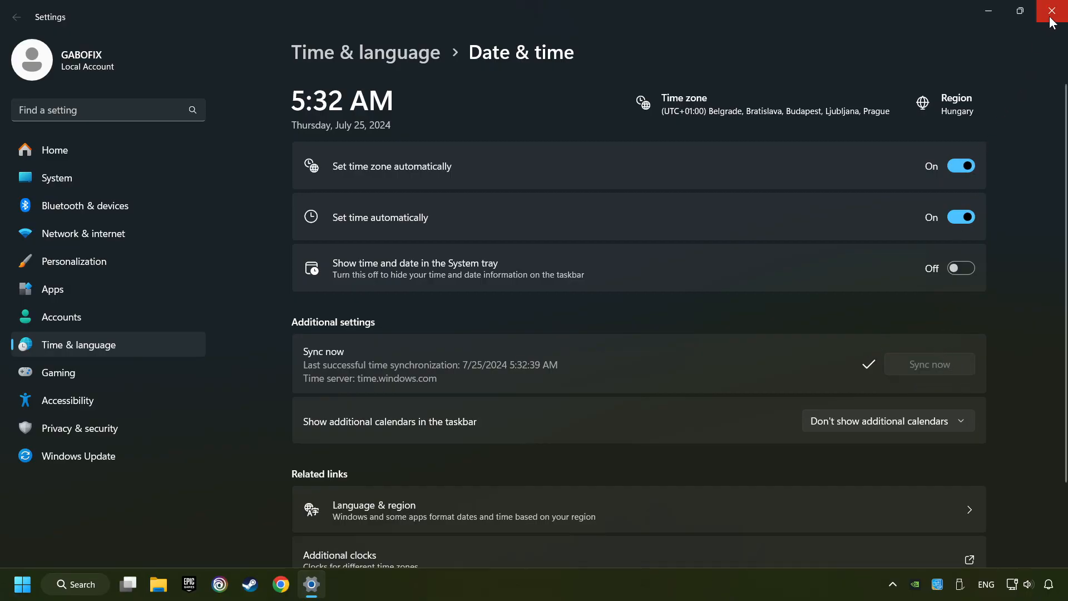
pyautogui.click(1053, 10)
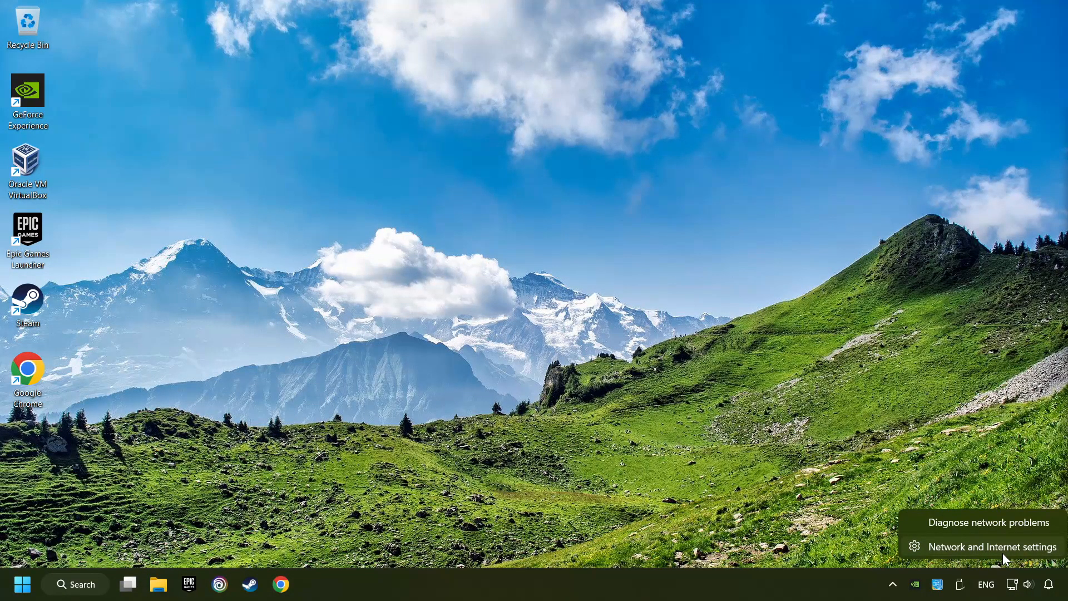
# Check the manual proxy server in Proxy settings, save it left Off, and close Settings.
pyautogui.click(992, 547)
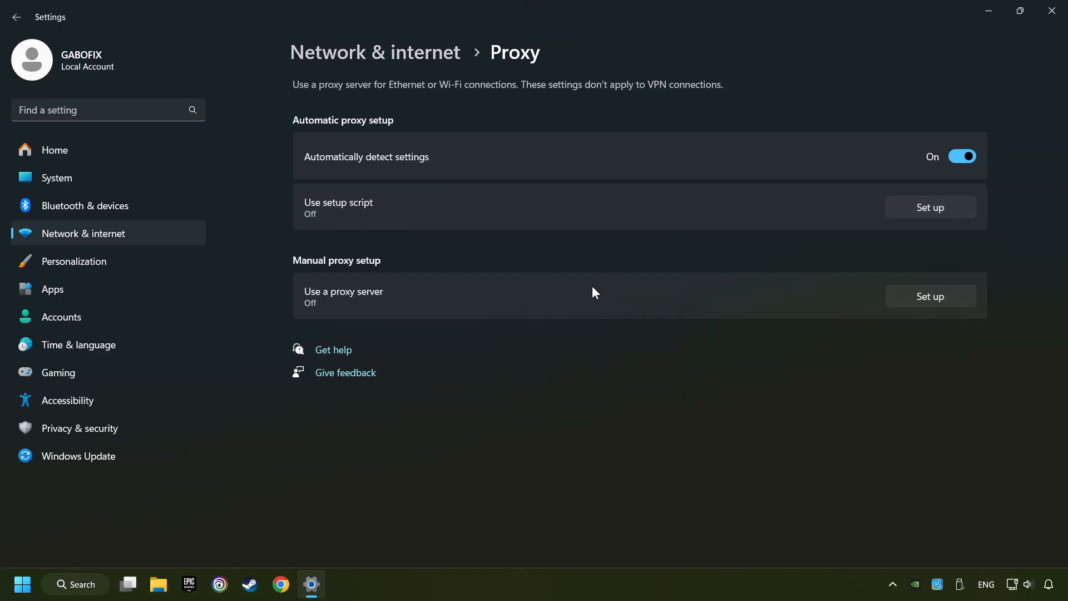
pyautogui.moveTo(918, 306)
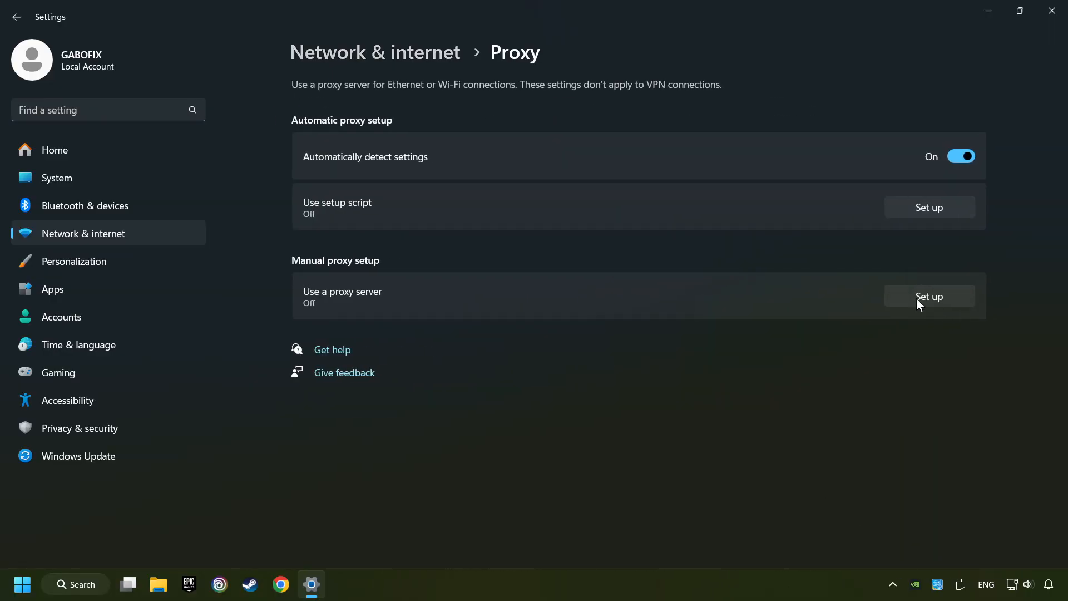
pyautogui.click(929, 296)
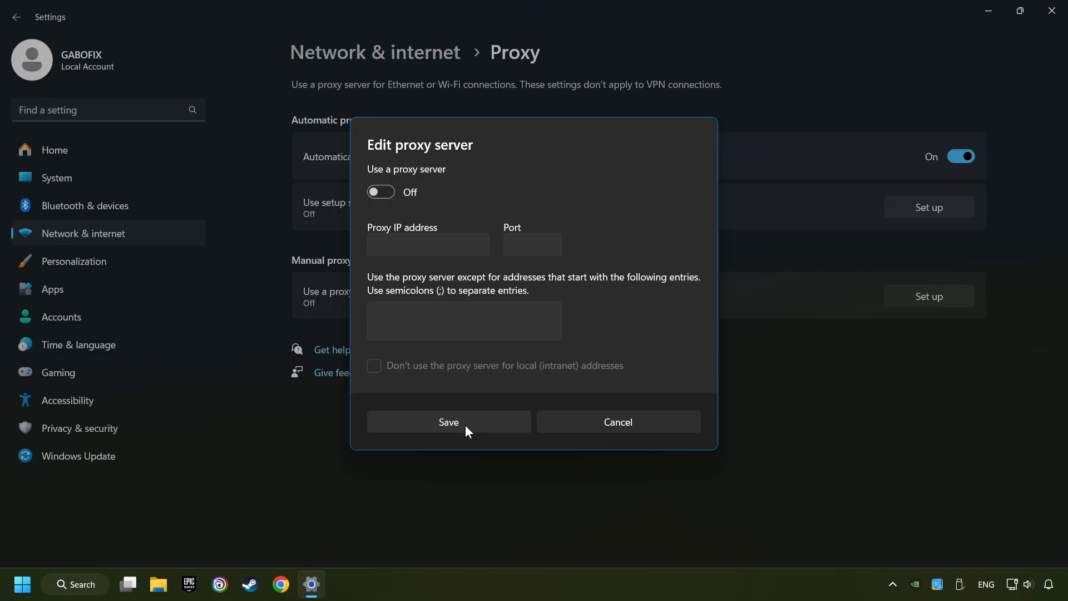
pyautogui.click(449, 422)
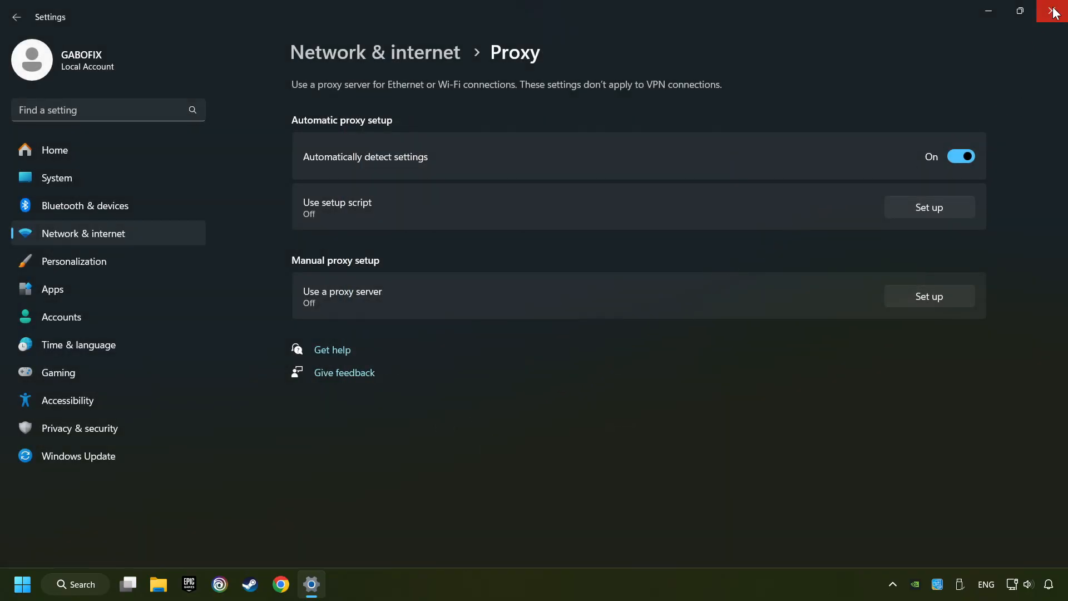
pyautogui.click(1055, 11)
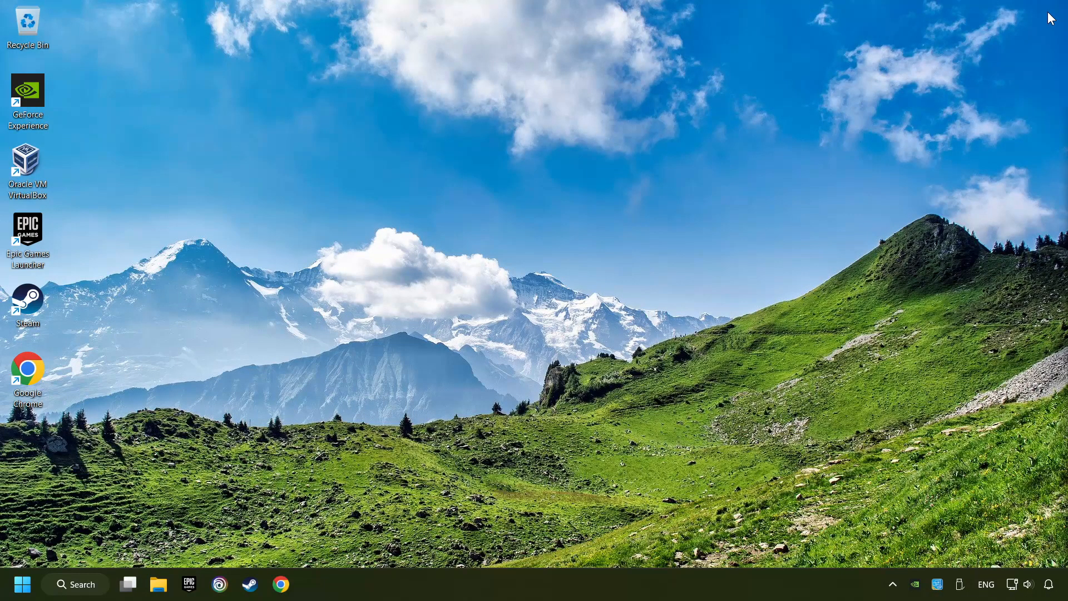
pyautogui.moveTo(81, 590)
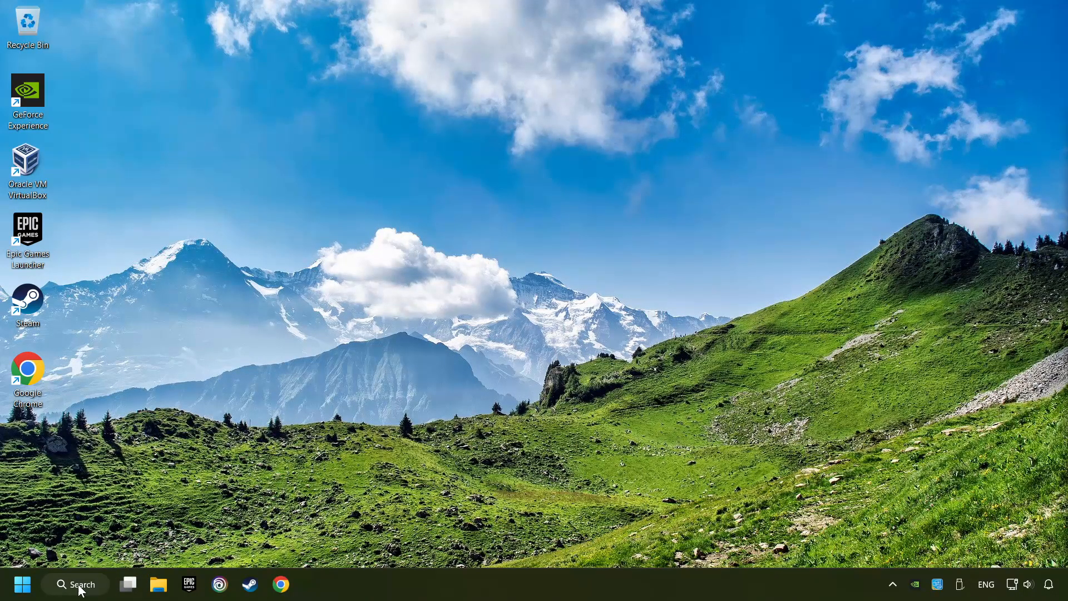
# Launch Command Prompt as administrator from a Start search for 'cmd'.
pyautogui.write('cmd')
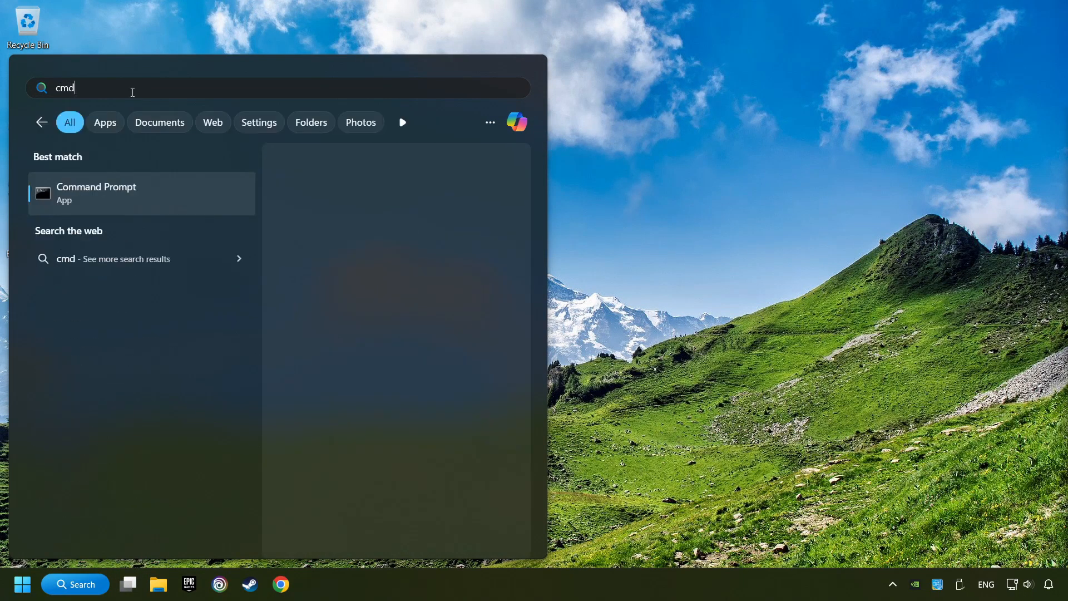
pyautogui.rightClick(95, 194)
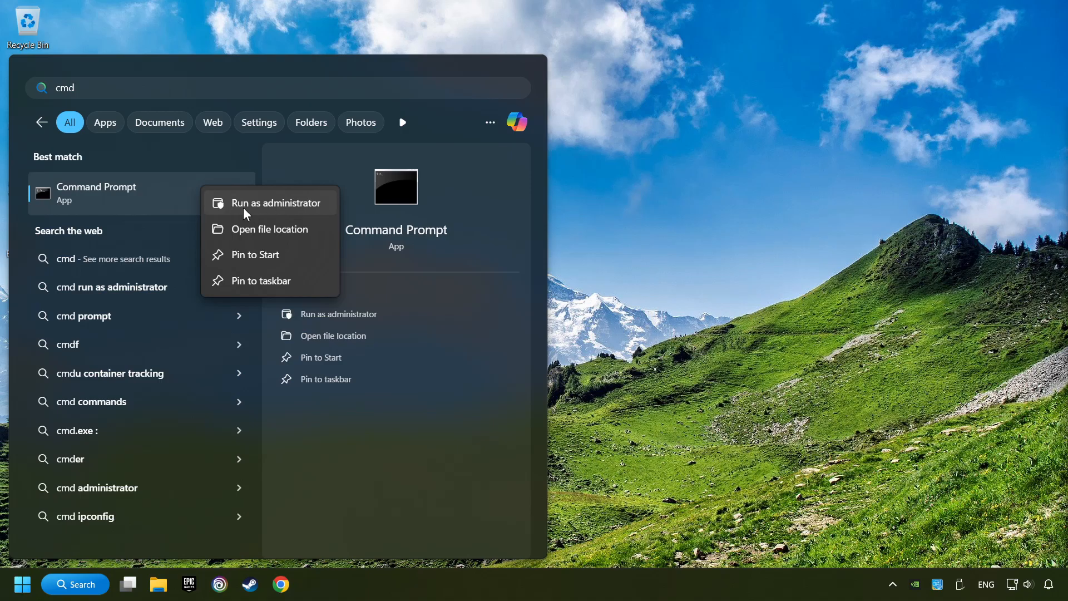
pyautogui.click(276, 202)
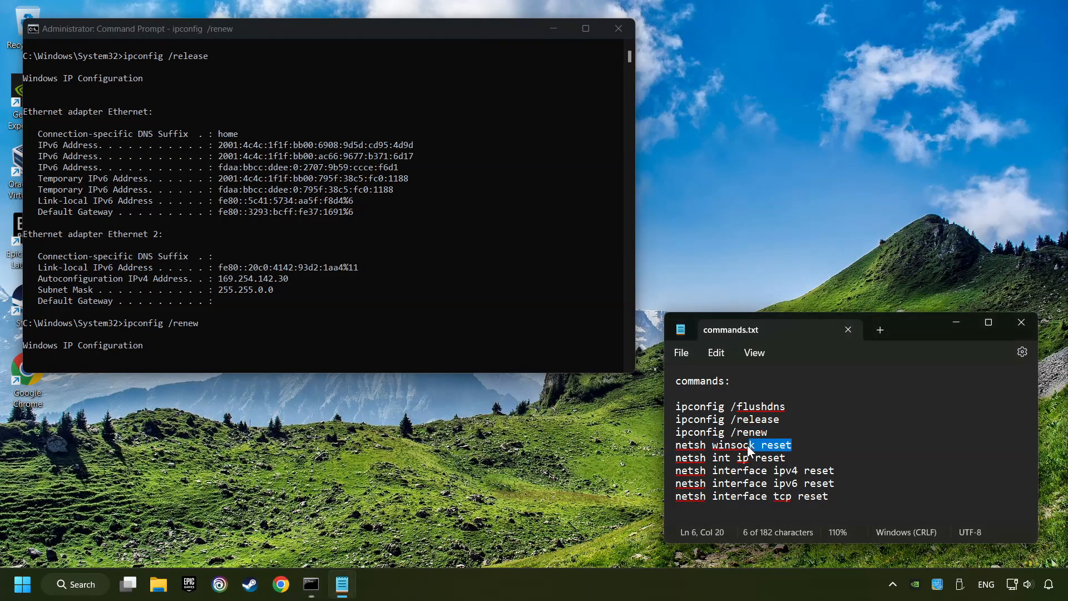
# Run 'netsh winsock reset' in the elevated prompt and close the window.
pyautogui.tripleClick(732, 445)
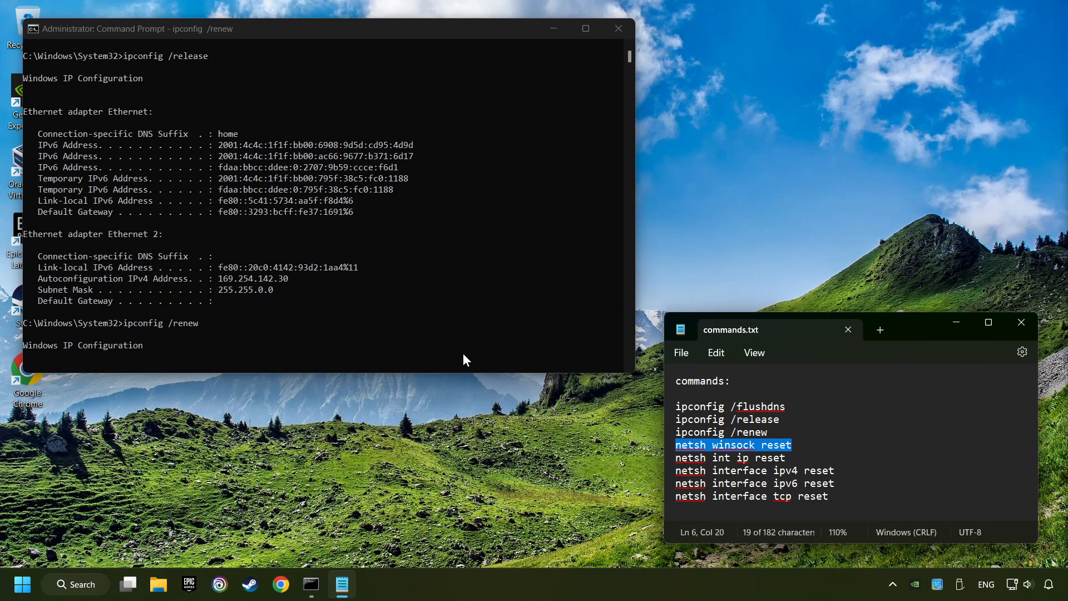
pyautogui.write('netsh winsock reset')
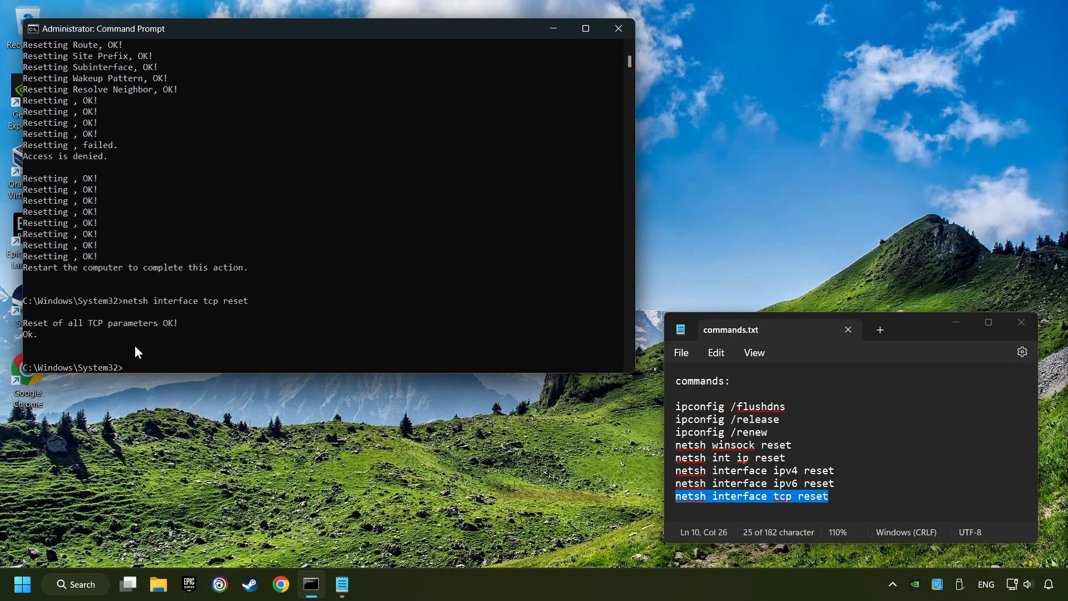
pyautogui.moveTo(619, 28)
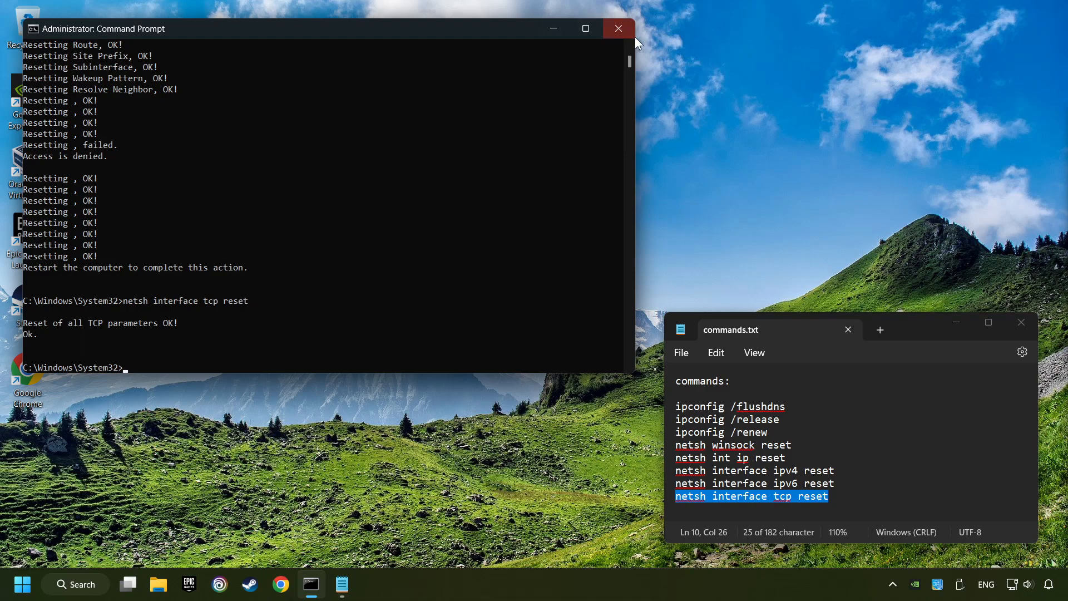
pyautogui.click(619, 28)
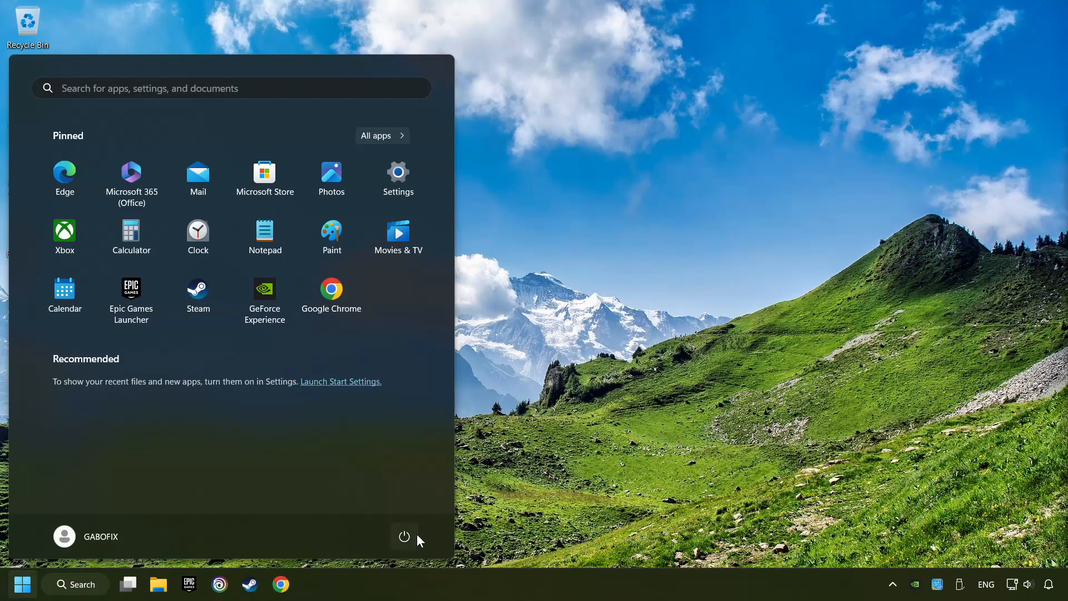
# Bring up the Start menu power options to restart the PC.
pyautogui.click(404, 536)
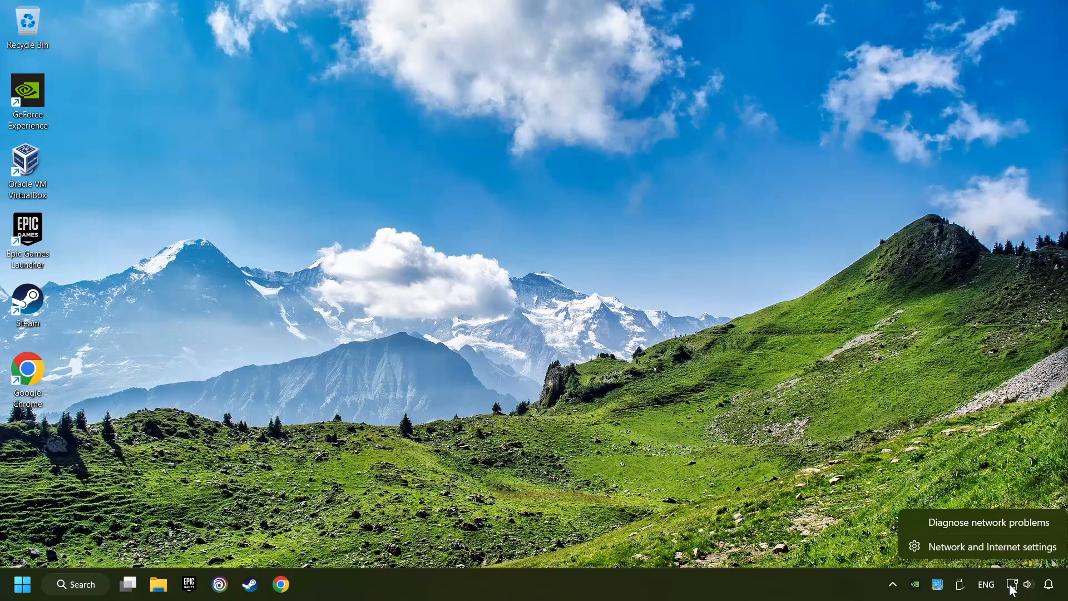
pyautogui.moveTo(990, 554)
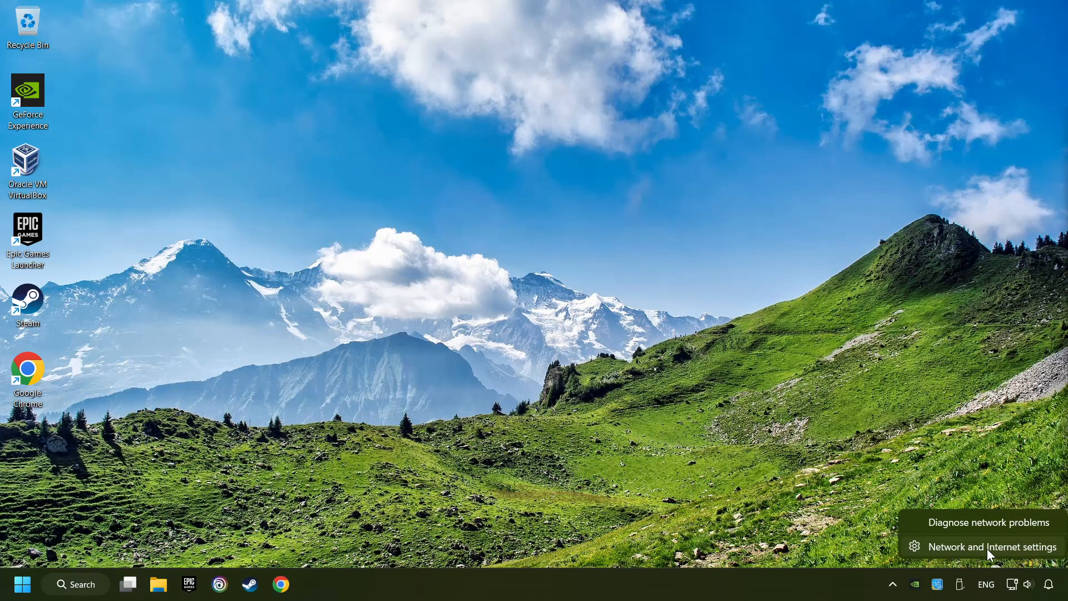
# Run Network reset from Advanced network settings and confirm with Yes.
pyautogui.click(992, 546)
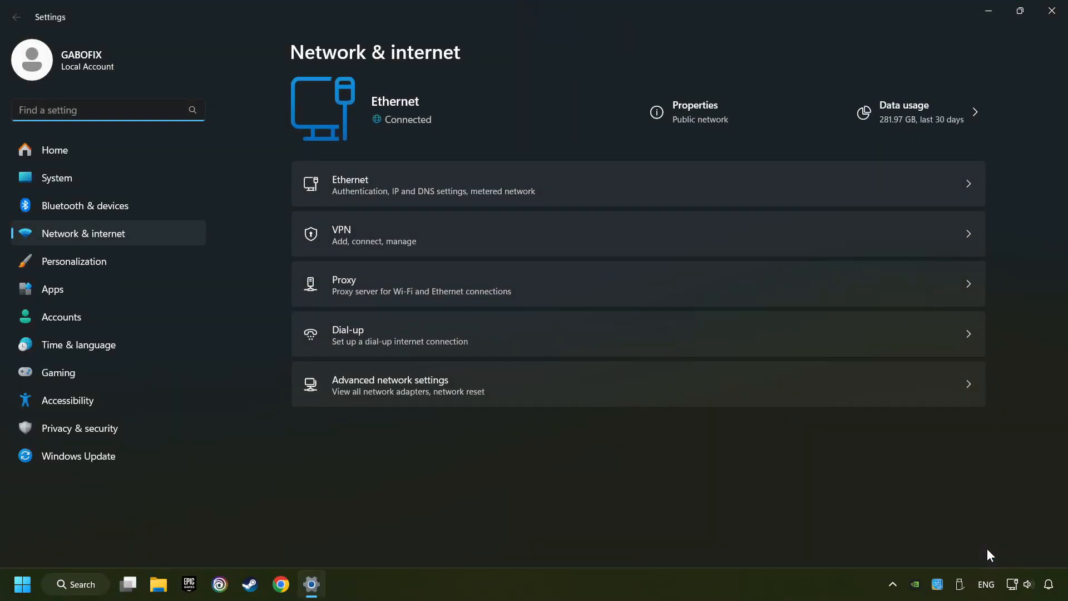
pyautogui.moveTo(561, 392)
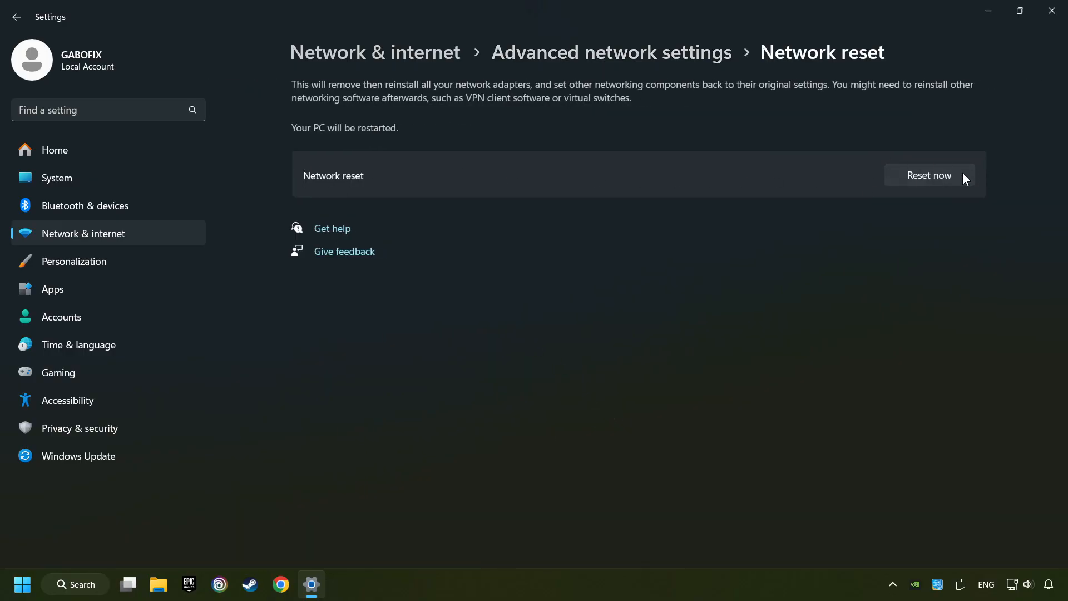
pyautogui.click(929, 175)
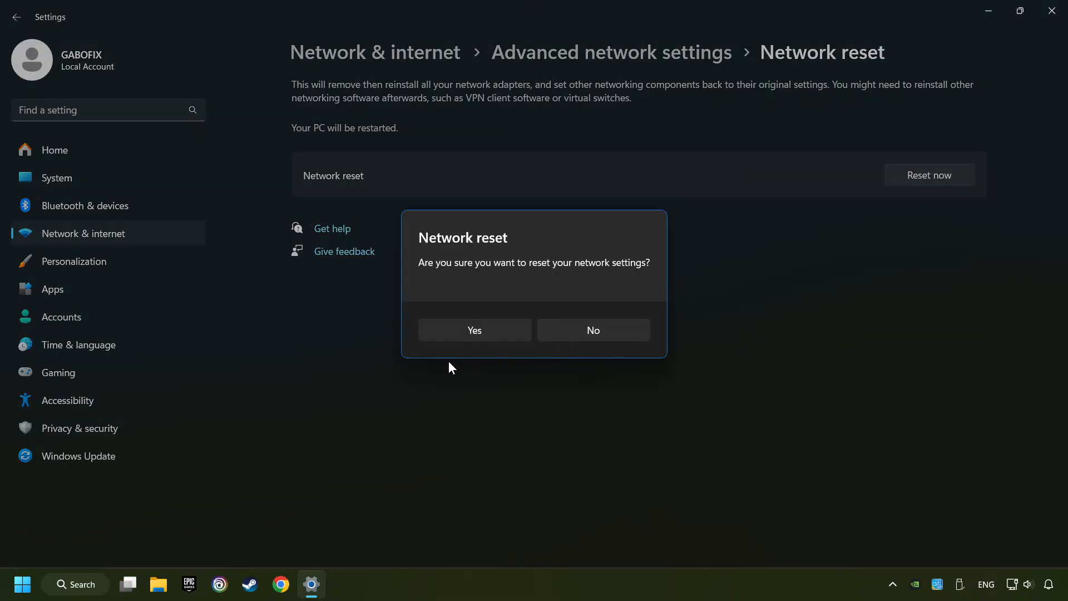
pyautogui.click(593, 329)
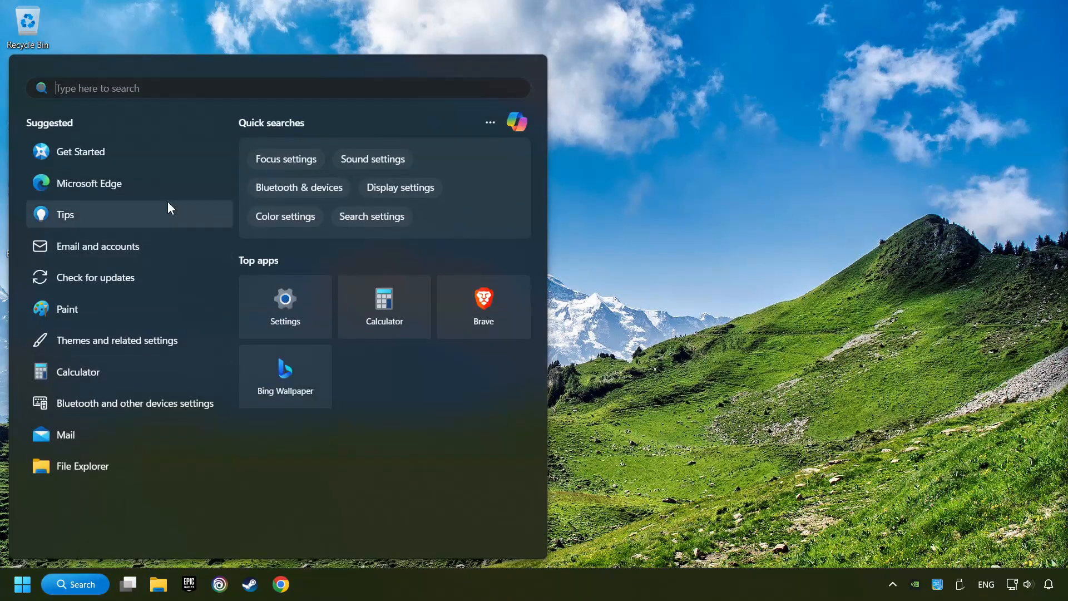
# Reach the Network Connections adapter list via Control Panel's Network and Sharing Center.
pyautogui.write('control panel')
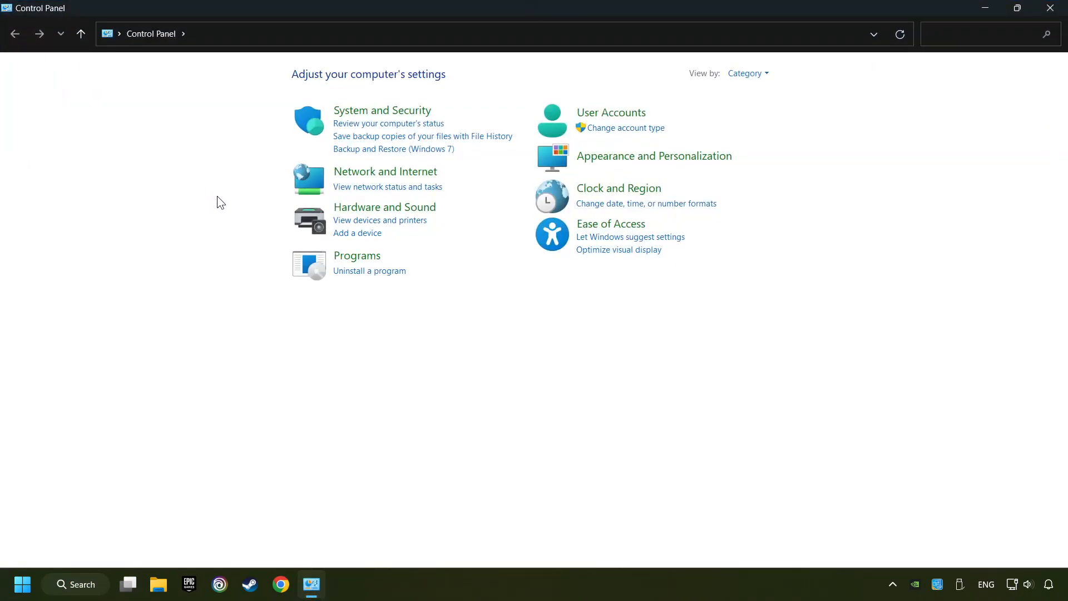
pyautogui.moveTo(391, 179)
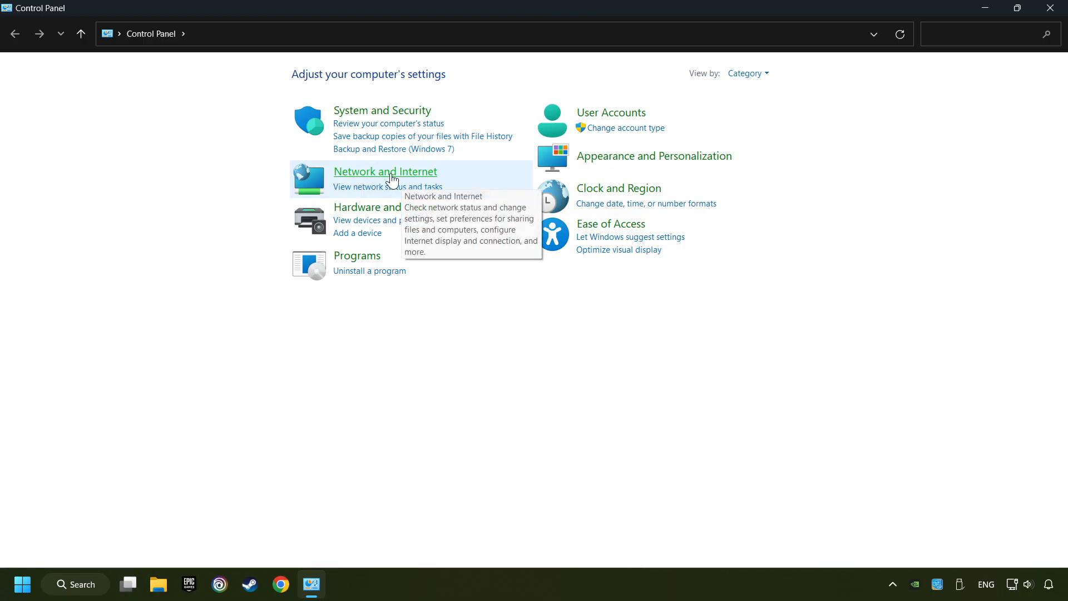
pyautogui.click(385, 172)
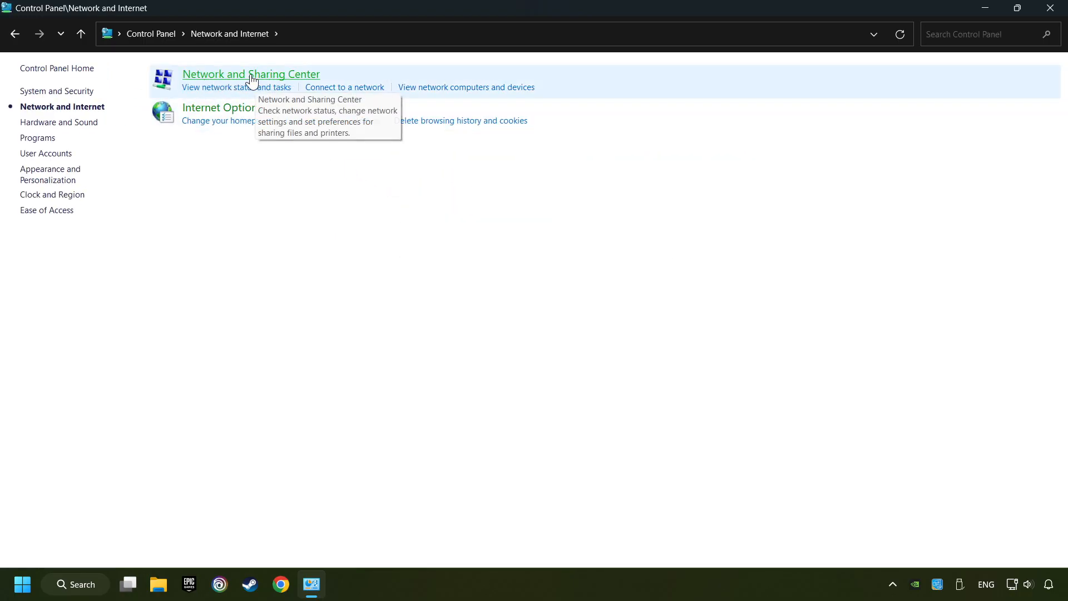
pyautogui.click(252, 73)
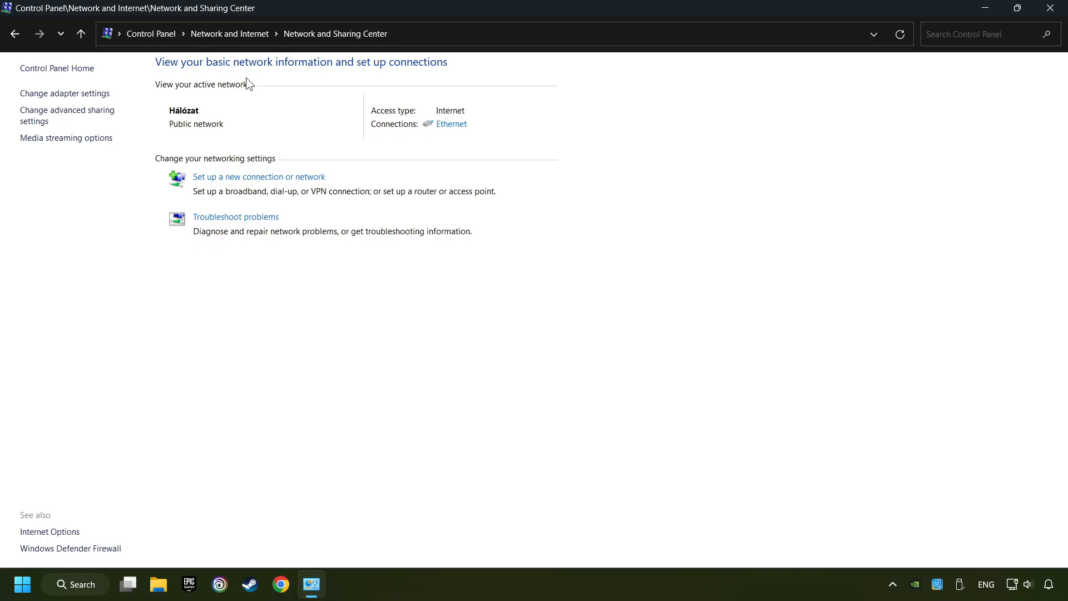
pyautogui.click(64, 94)
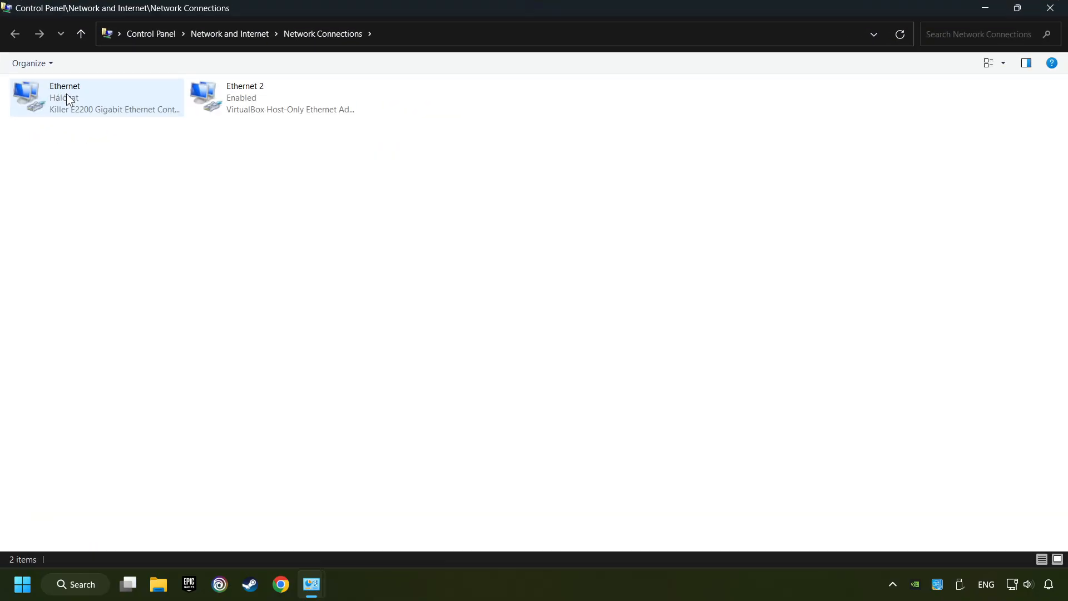
# Select the Ethernet adapter and bring up its context menu.
pyautogui.click(72, 98)
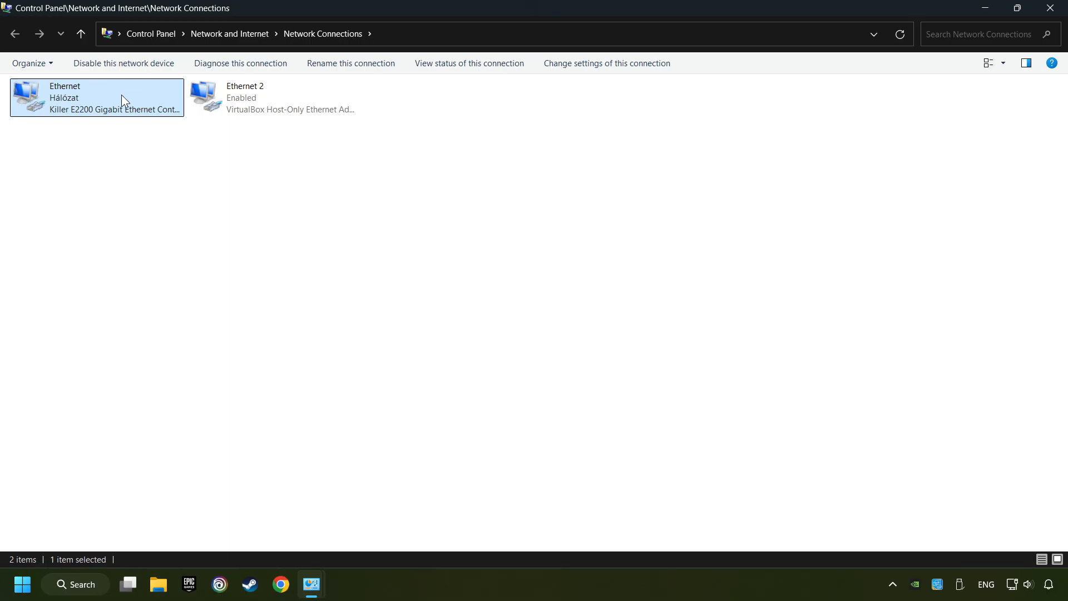
pyautogui.rightClick(123, 99)
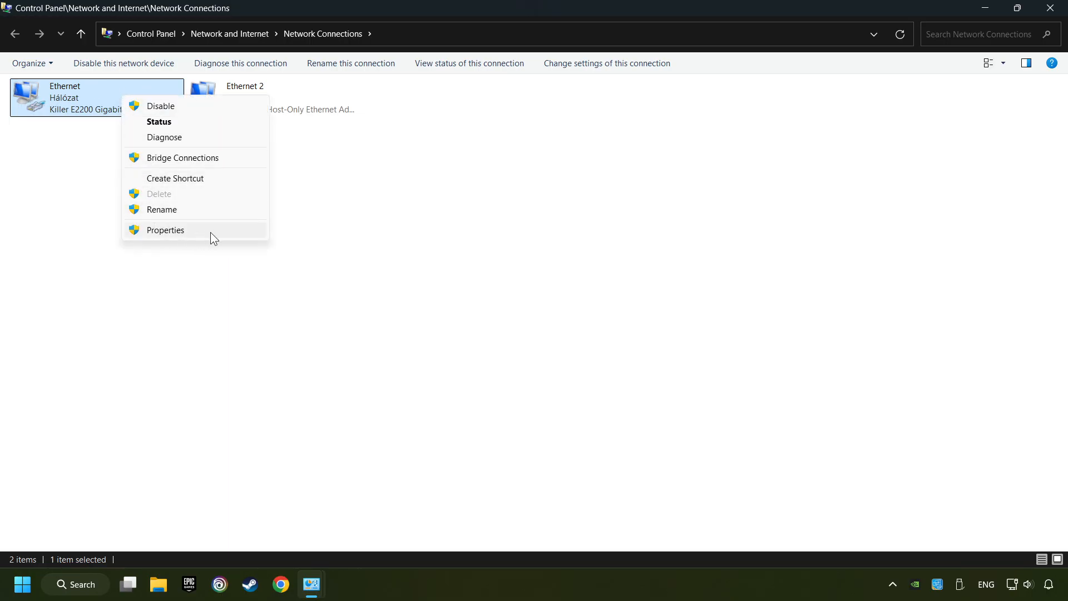
# In Ethernet properties, reach IPv4 settings and choose manual DNS server addresses.
pyautogui.click(165, 229)
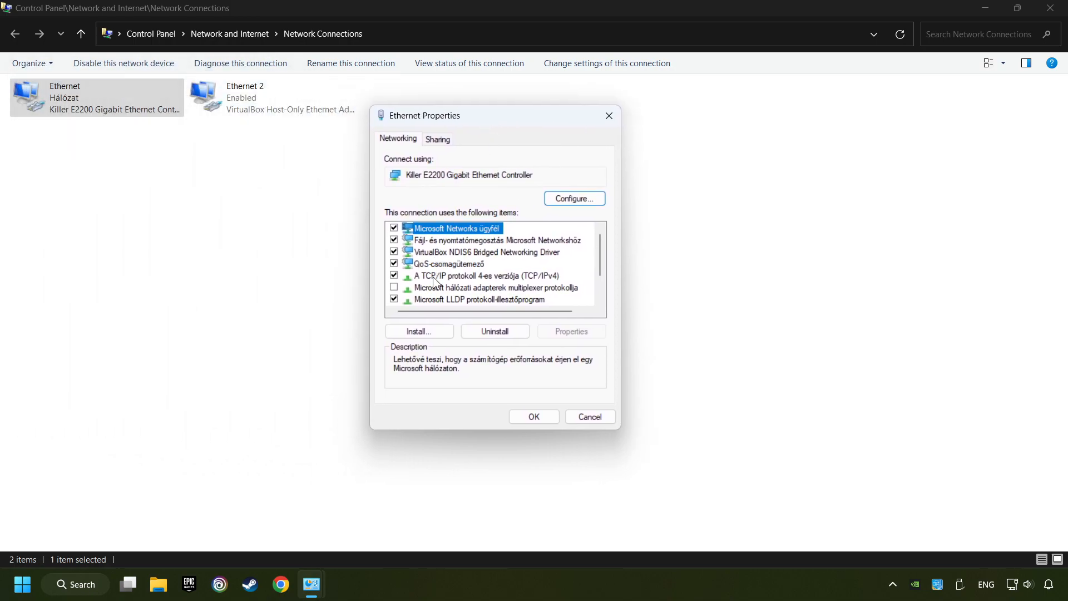
pyautogui.click(486, 276)
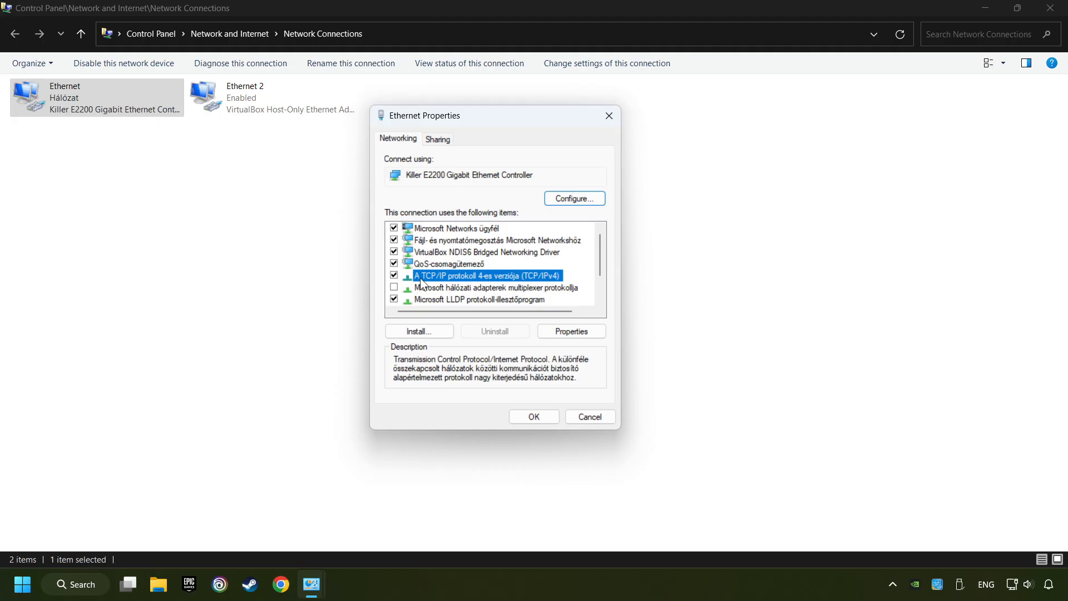
pyautogui.moveTo(548, 341)
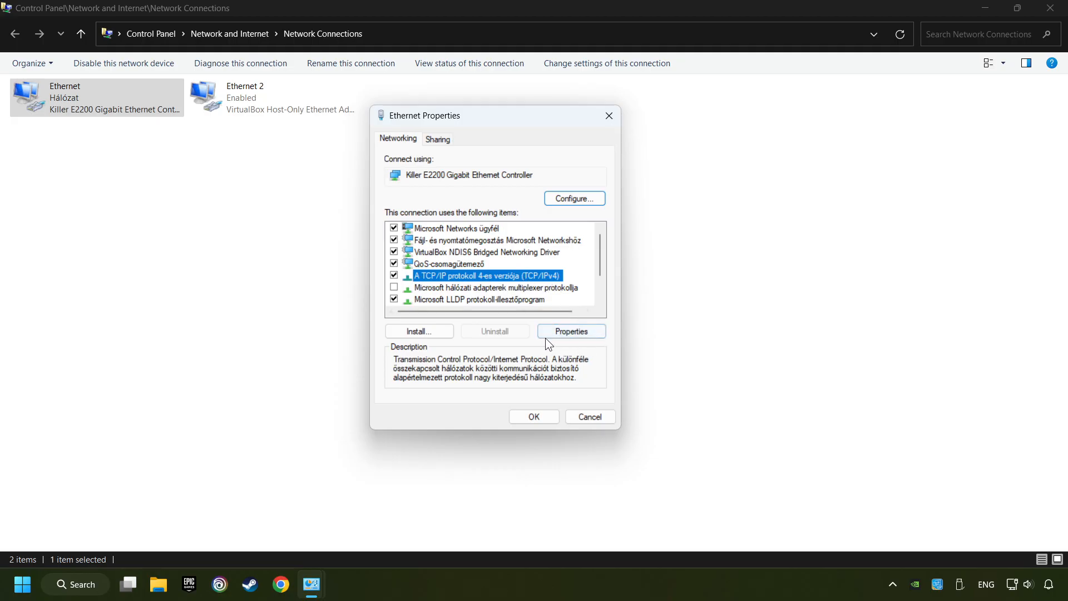
pyautogui.click(571, 332)
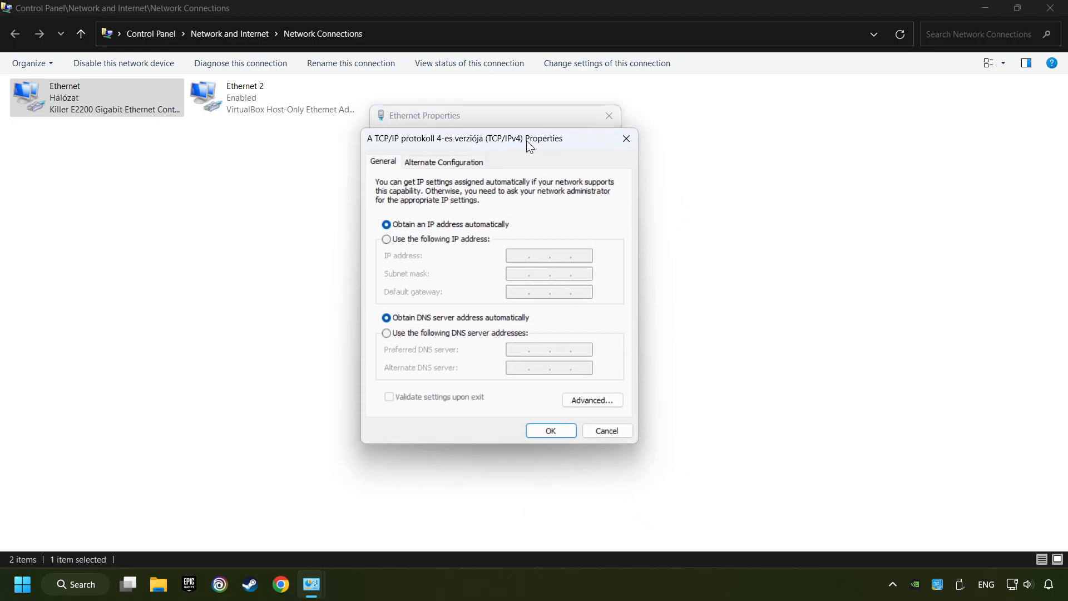
pyautogui.click(386, 334)
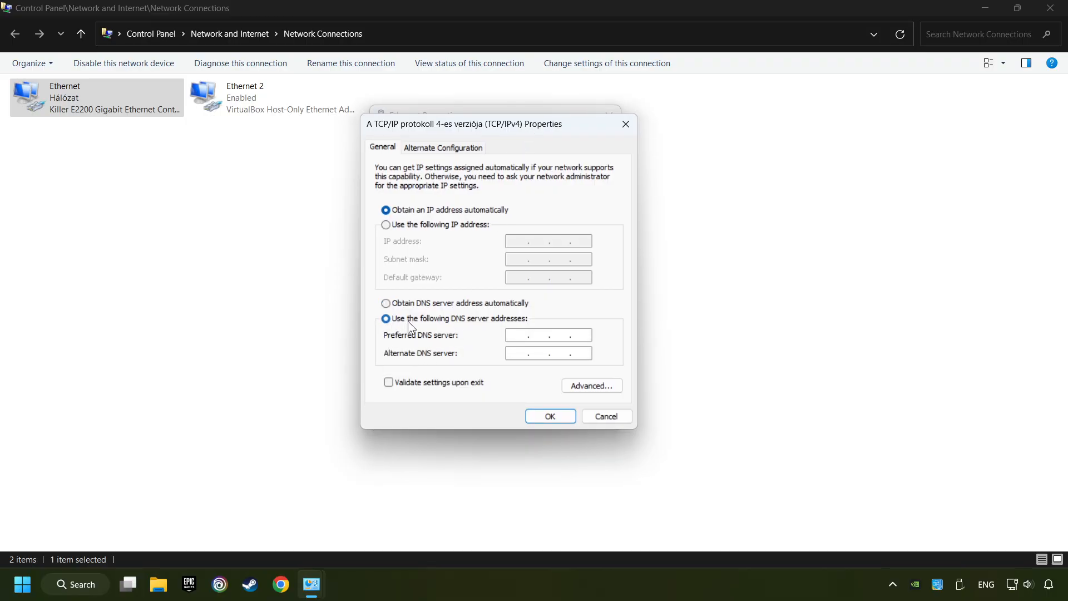
pyautogui.moveTo(479, 345)
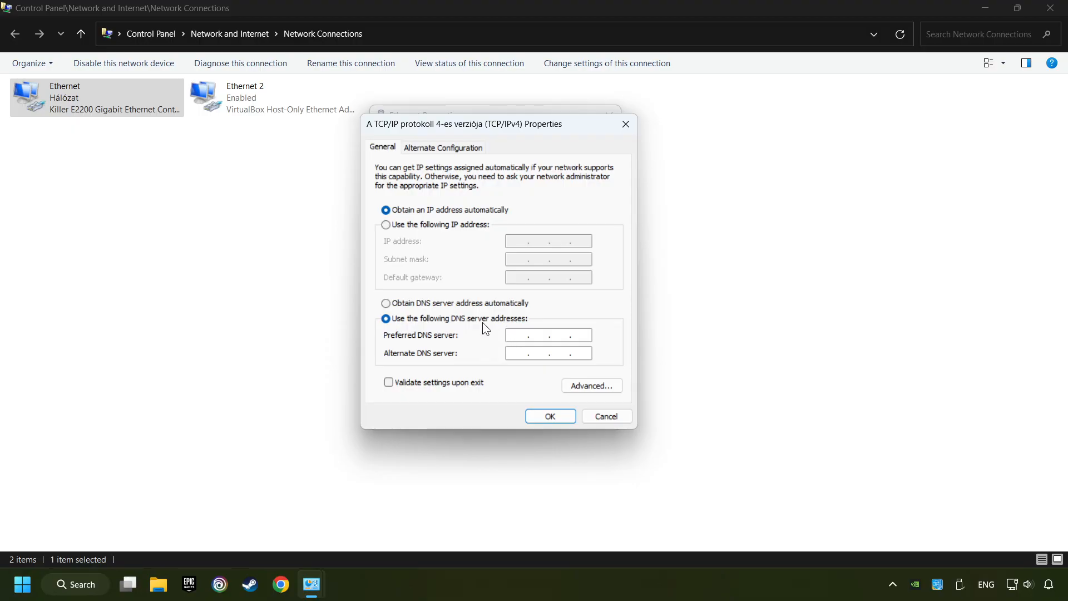
# Set DNS servers 8.8.8.8 and 8.8.4.4, confirm, and close the adapter windows.
pyautogui.write('8.8.8.8')
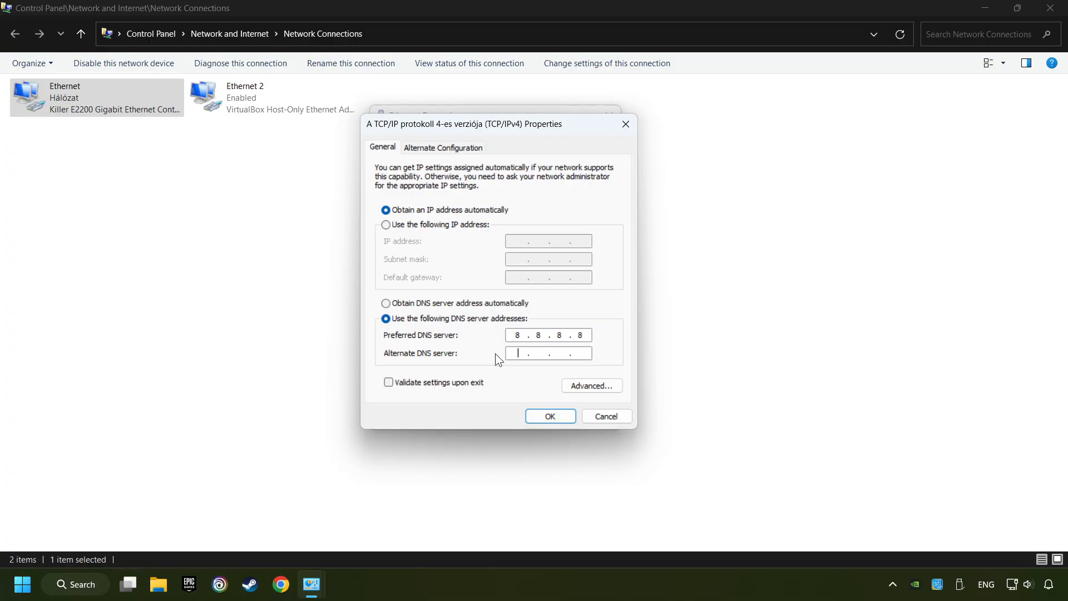
pyautogui.write('8.8.4.4')
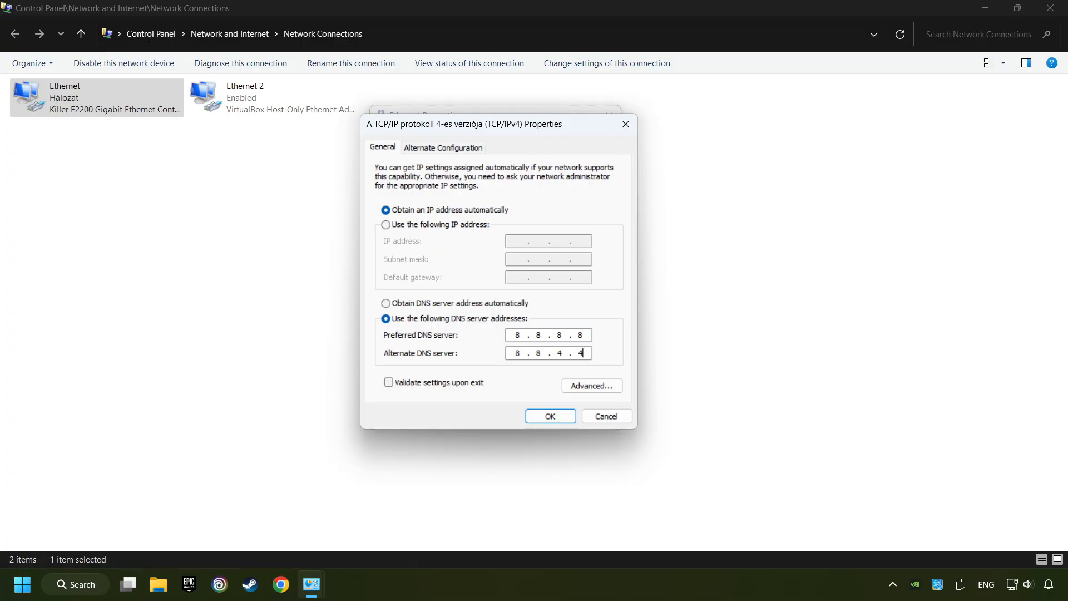
pyautogui.click(549, 416)
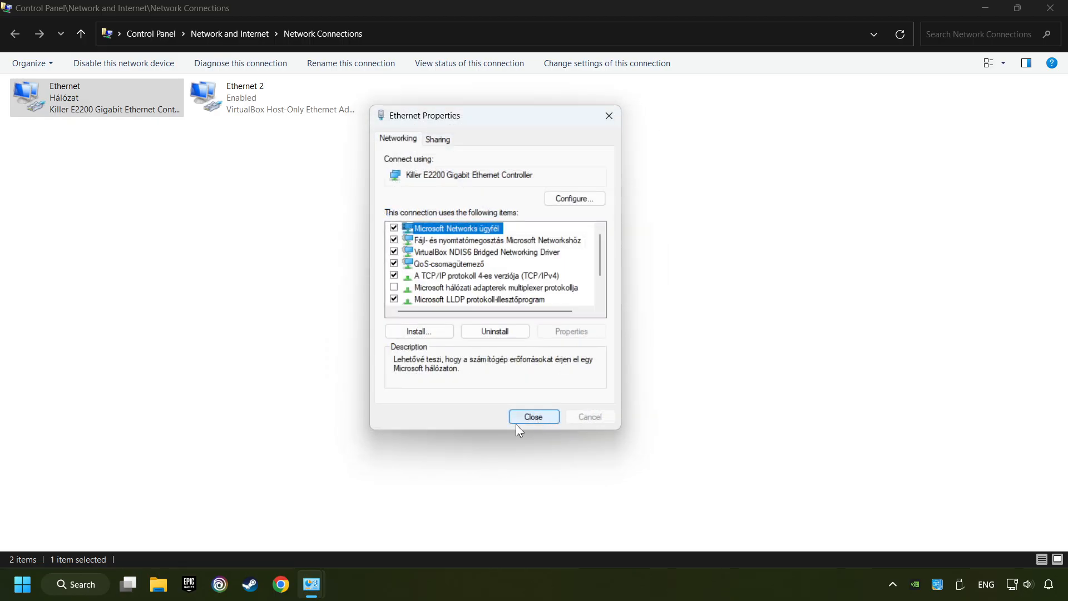
pyautogui.click(534, 416)
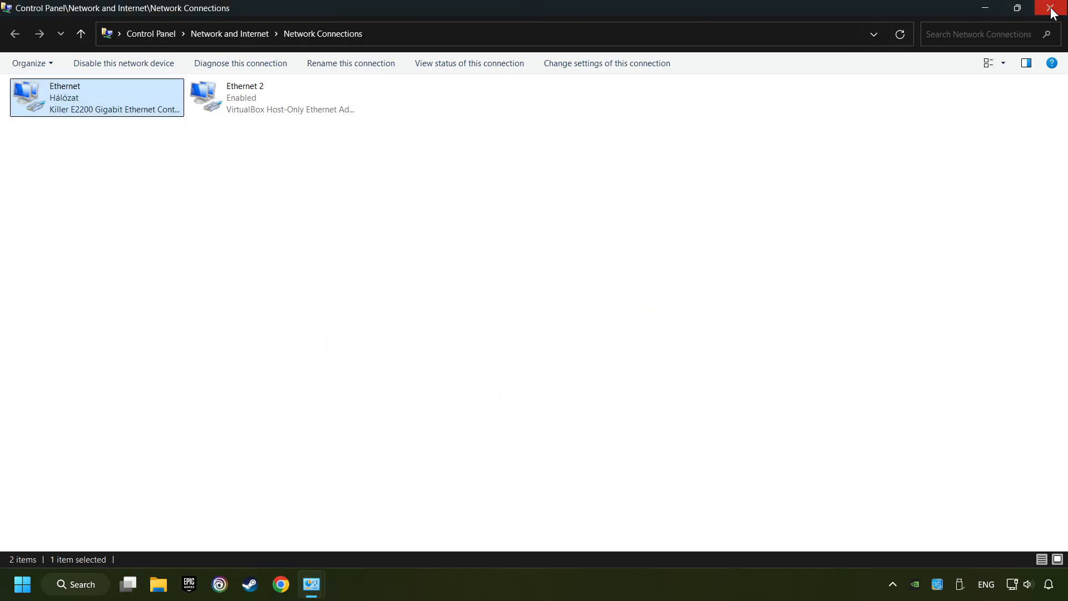
pyautogui.click(19, 33)
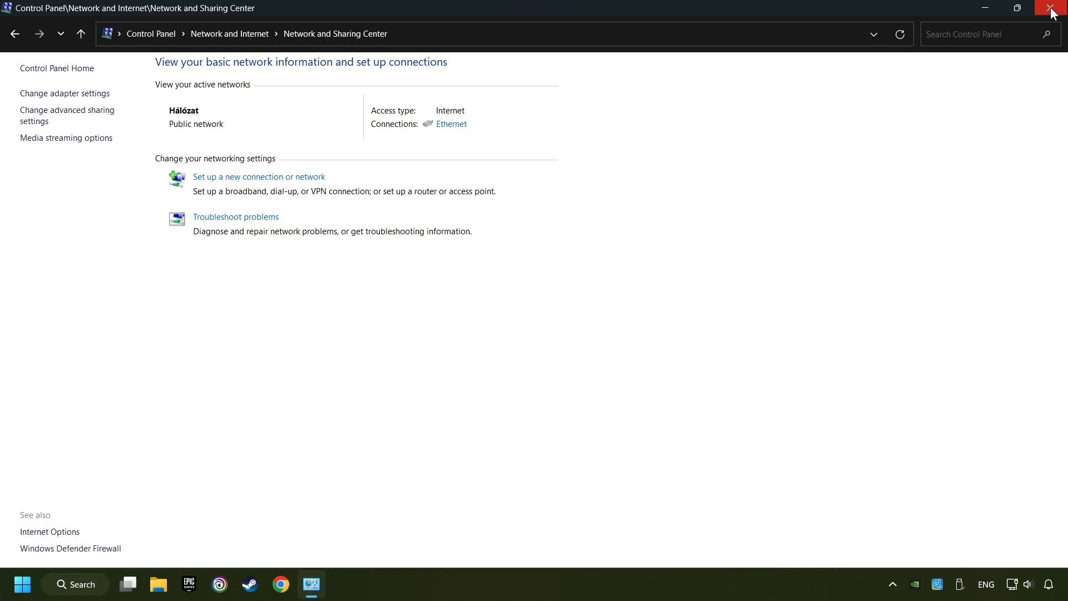